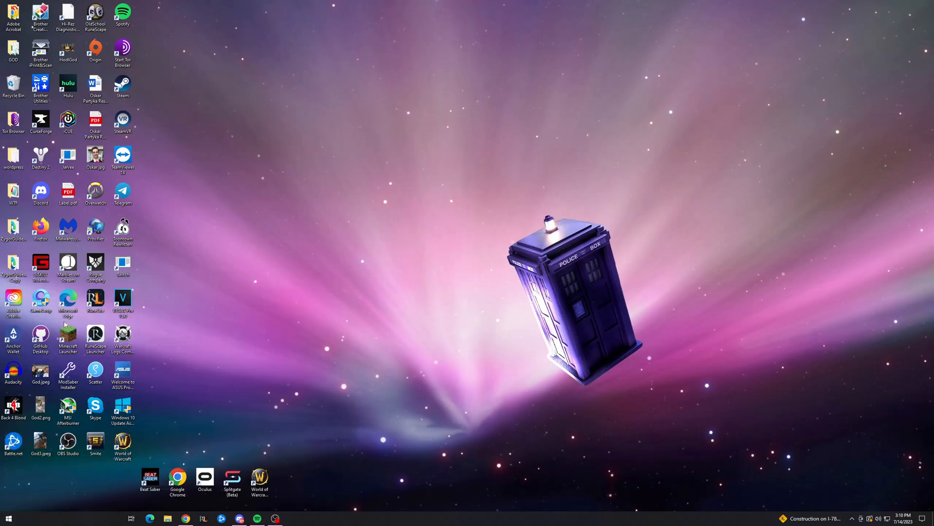
Open File Explorer on Local Disk (C:) and go to %LocalAppData%\Microsoft
click(167, 518)
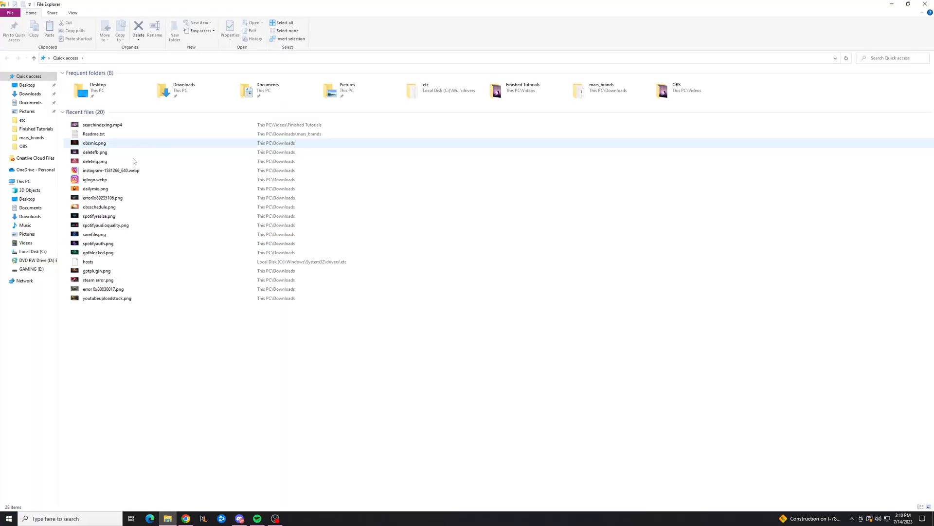
click(32, 251)
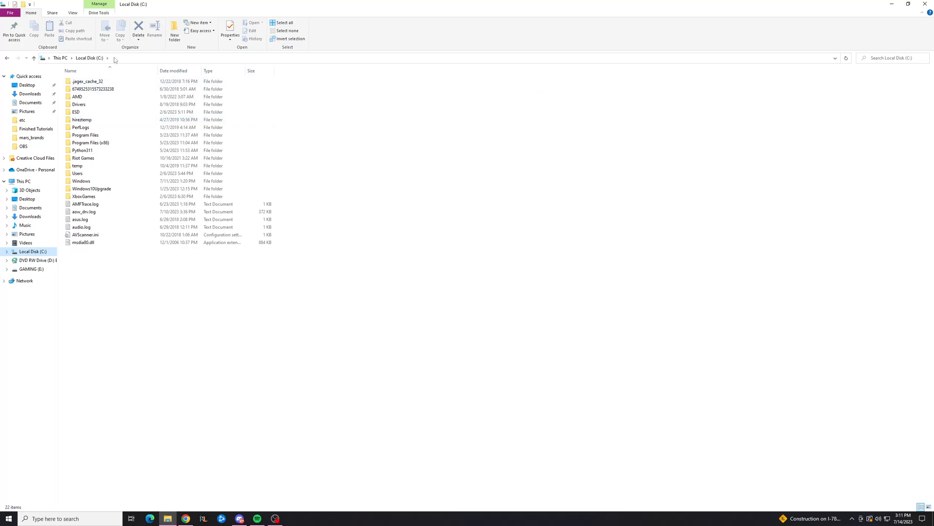
text(%LocalAppData%\Microsoft)
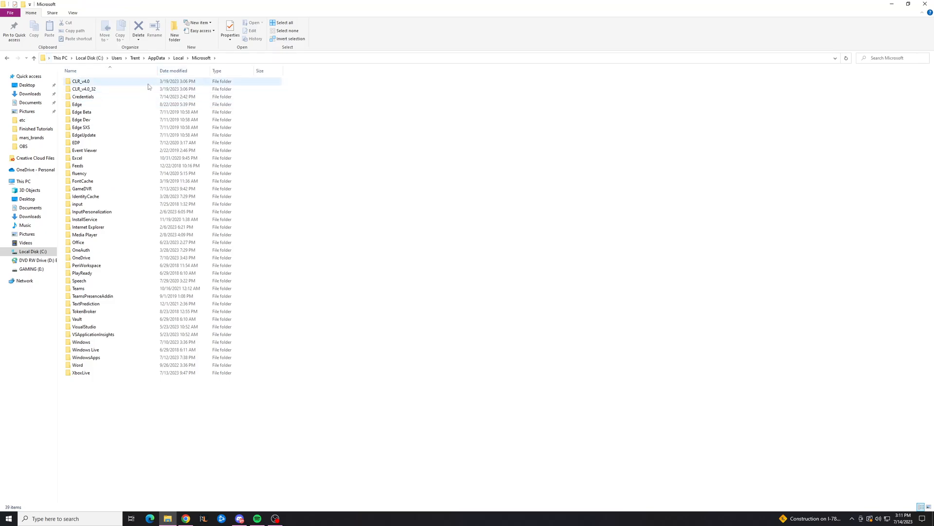
Navigate from Local Disk (C:) through Users into your own user profile folder
click(32, 251)
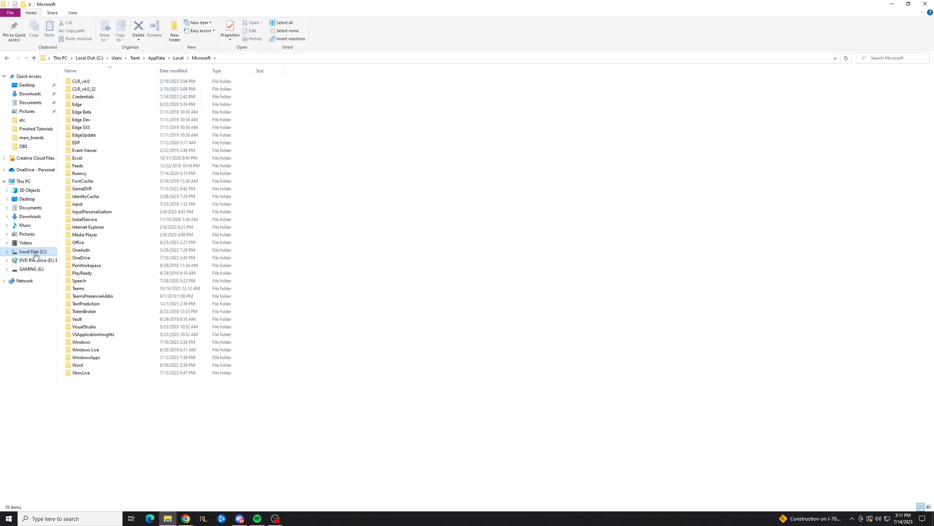
click(32, 251)
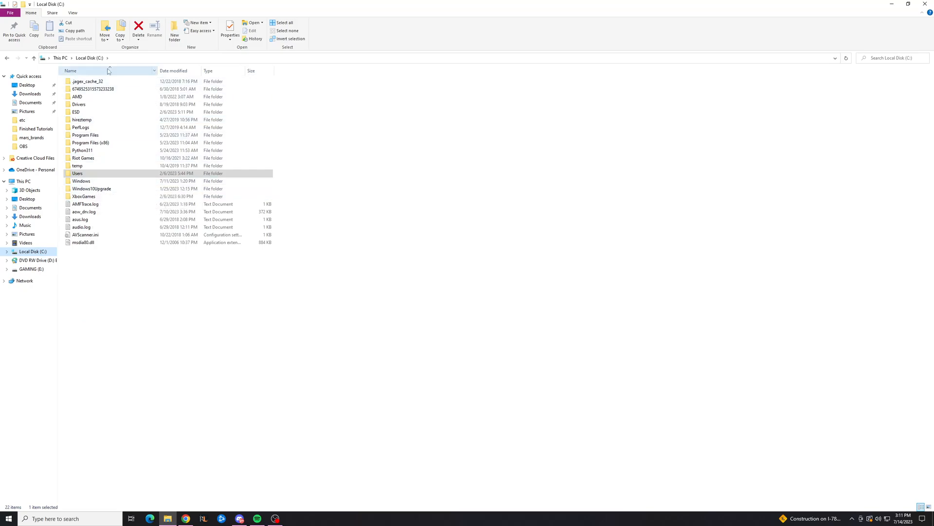
mouse_move(80, 182)
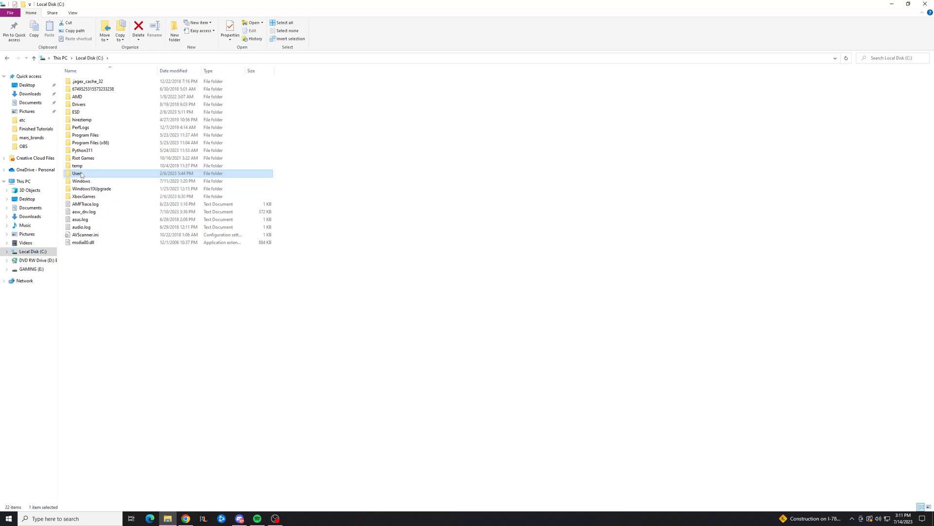
double_click(76, 173)
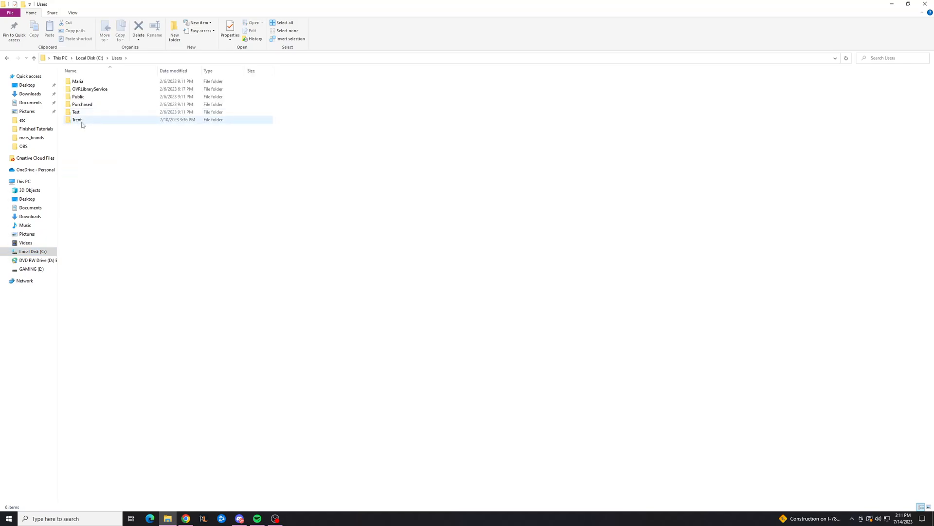
double_click(77, 120)
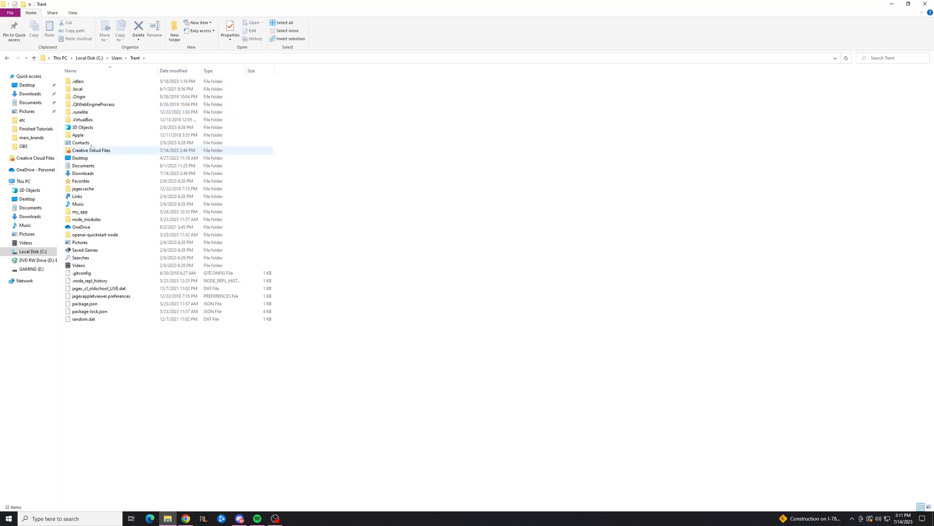
Turn on Hidden items from the View options to reveal AppData
click(78, 135)
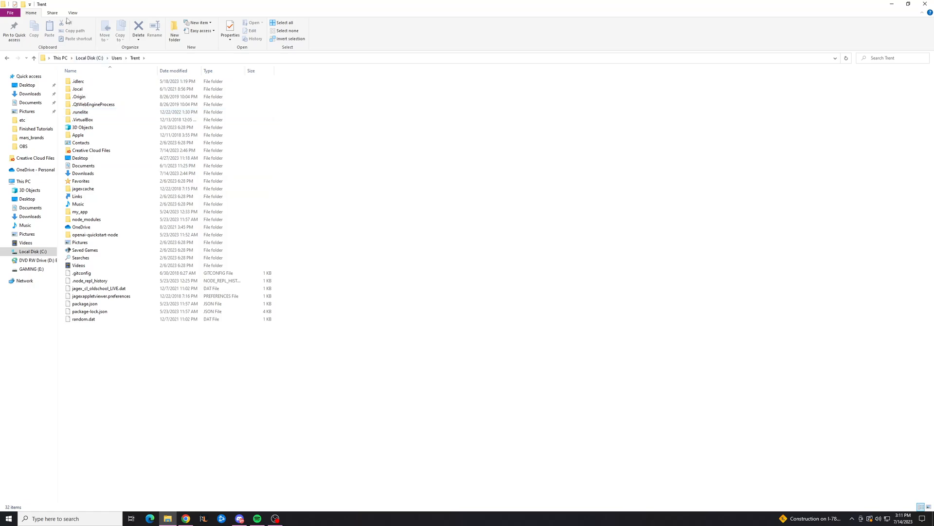
click(73, 12)
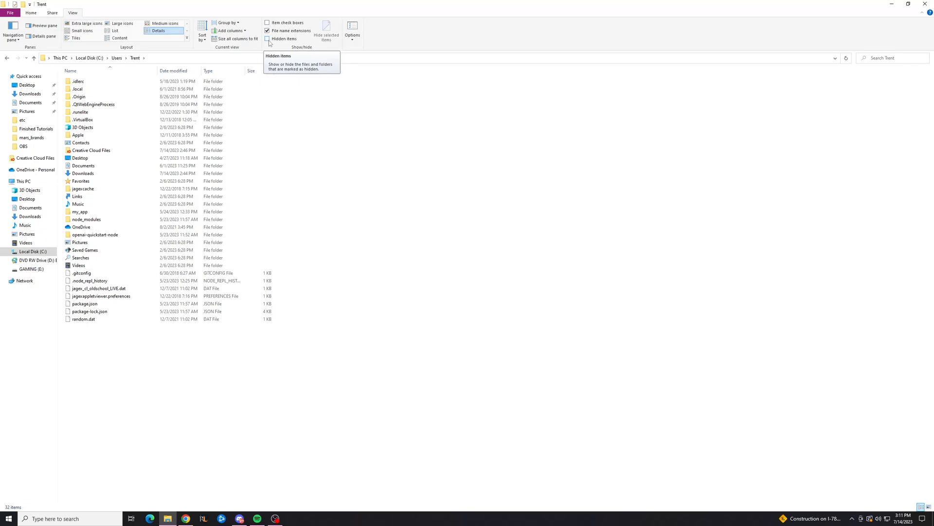
click(268, 39)
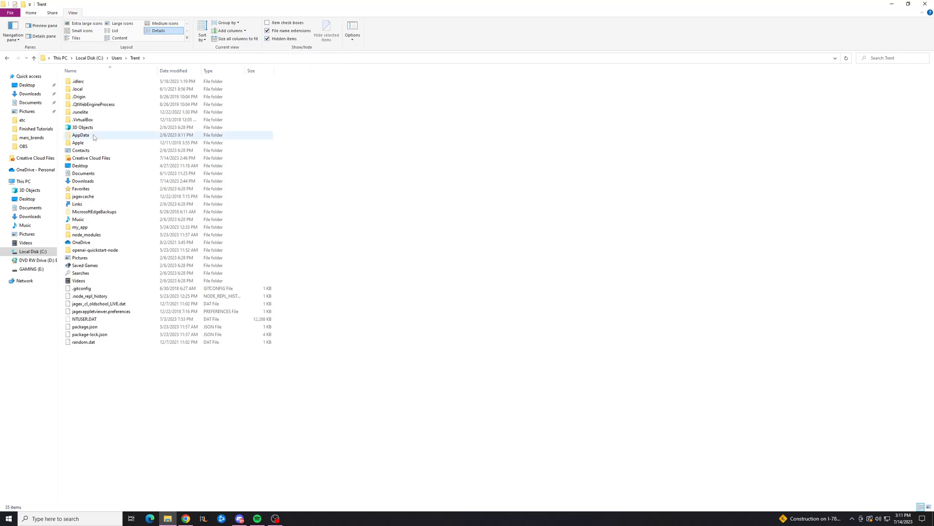
Open AppData, then Local, and scroll through its application folders
double_click(80, 135)
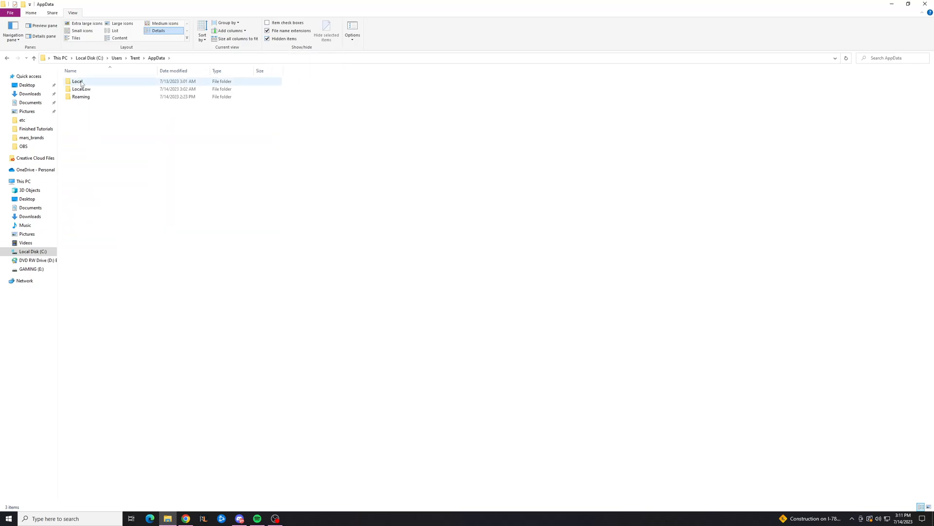
double_click(77, 81)
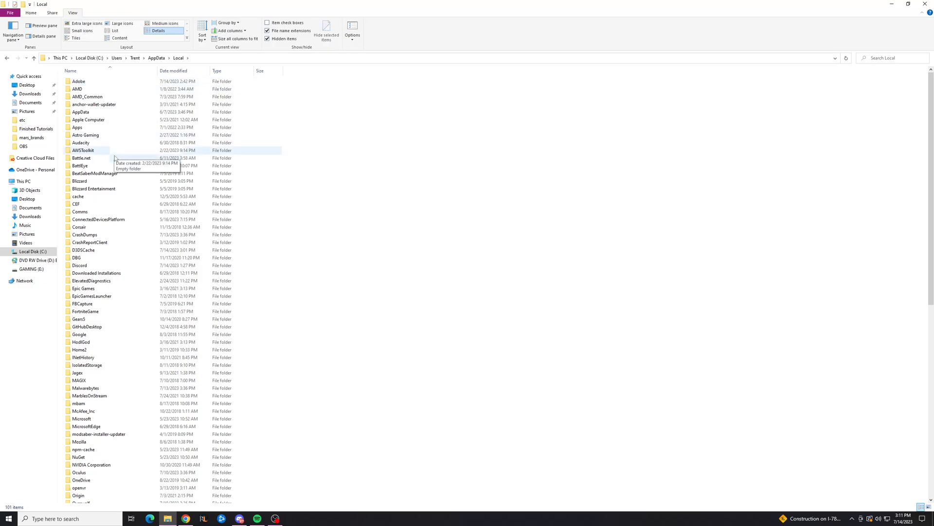
scroll(down, 3)
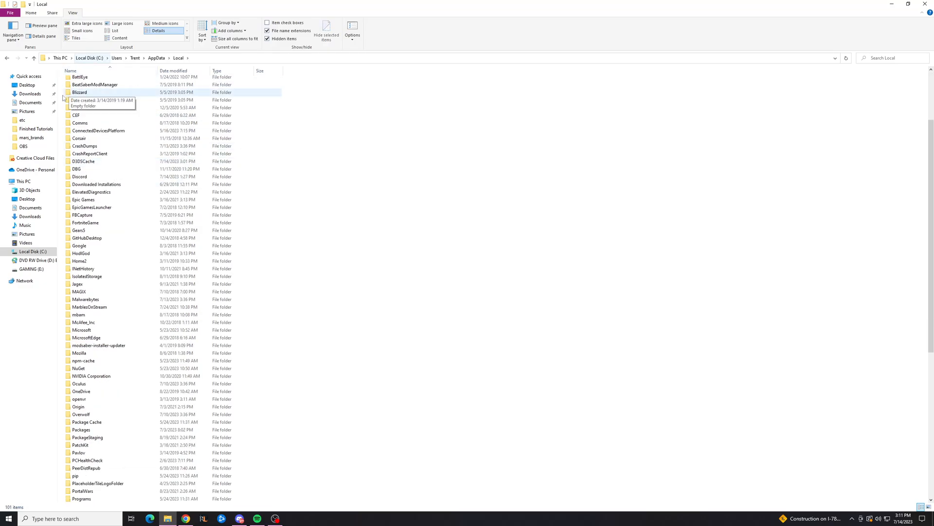